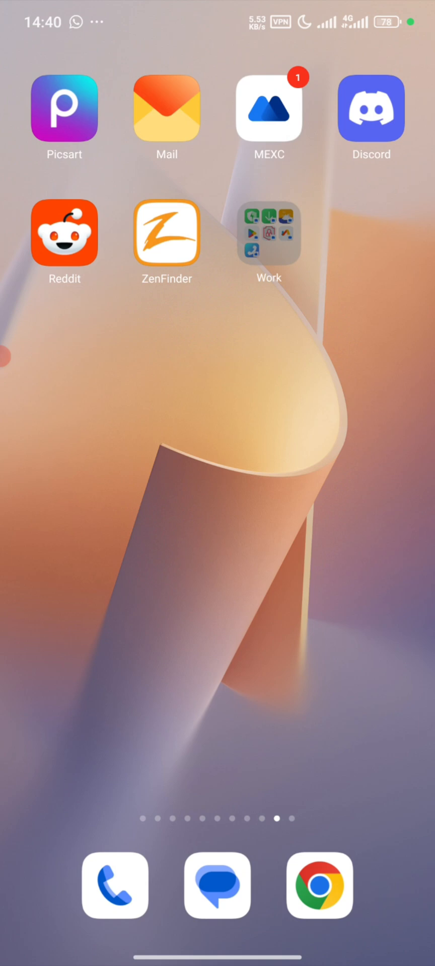
- Check that Tun2TAP shows CONNECTED, then return to the Work folder
left_click(269, 233)
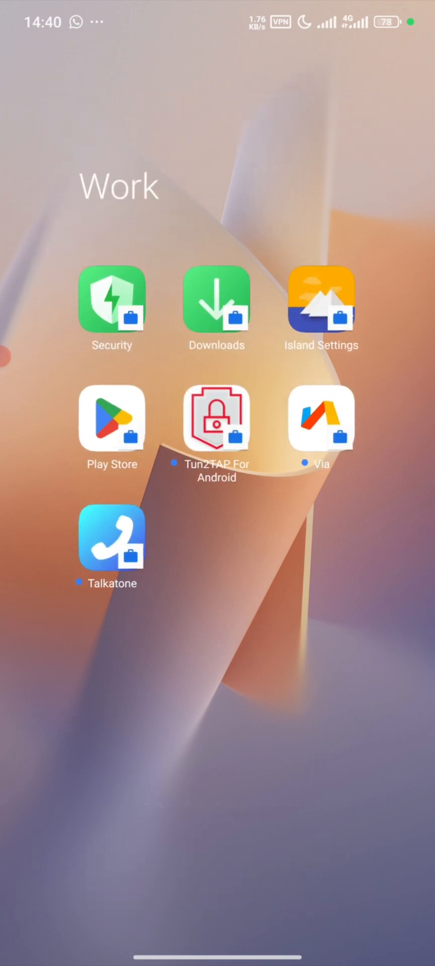
left_click(111, 543)
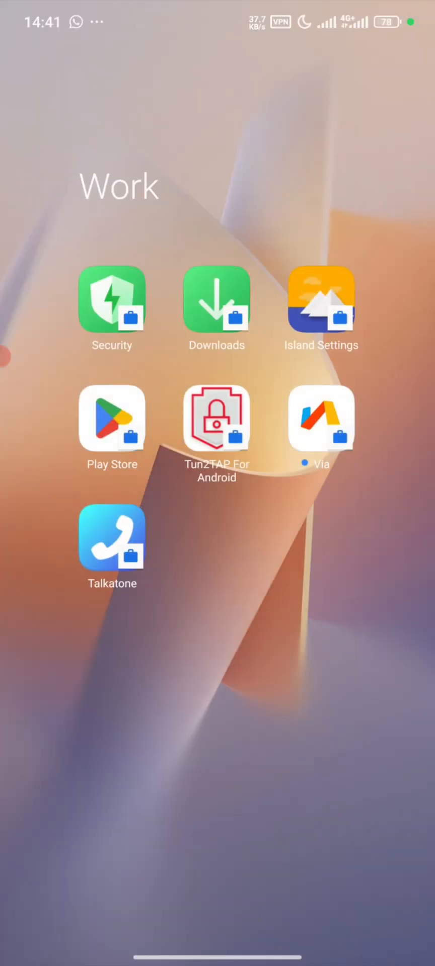
left_click(217, 419)
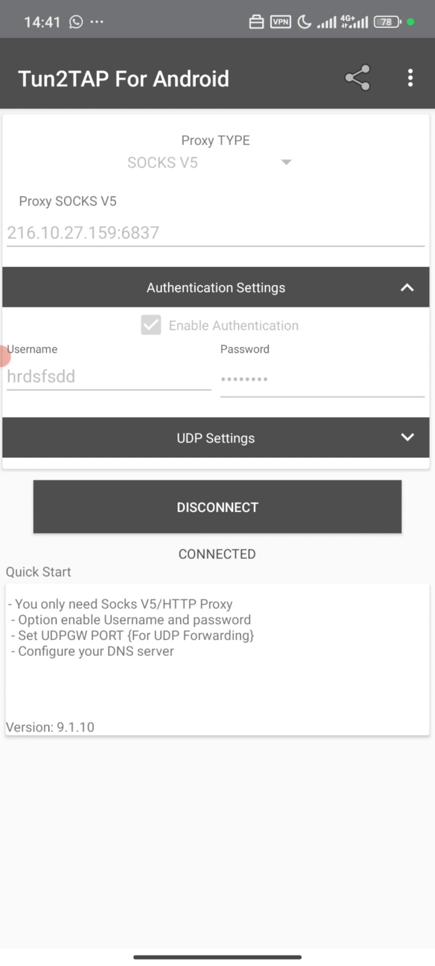
key("Home")
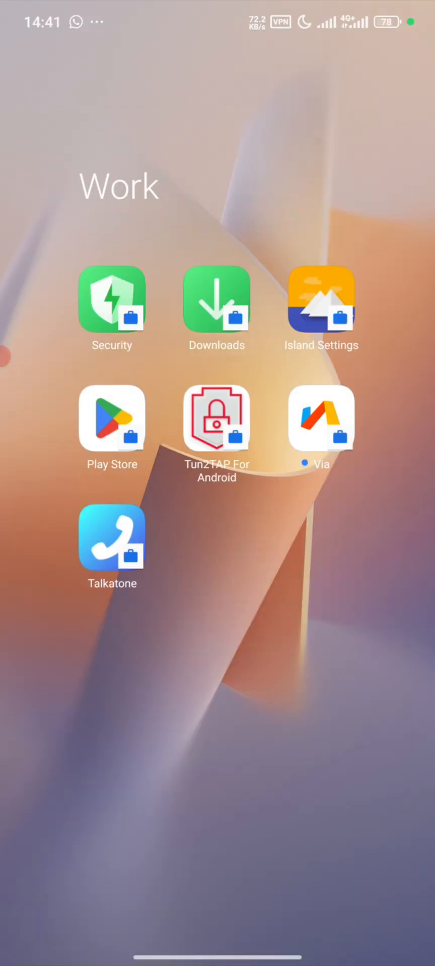
- Search Play Store for 'textnow' and install TextNow: Call + Text Unlimited
left_click(112, 419)
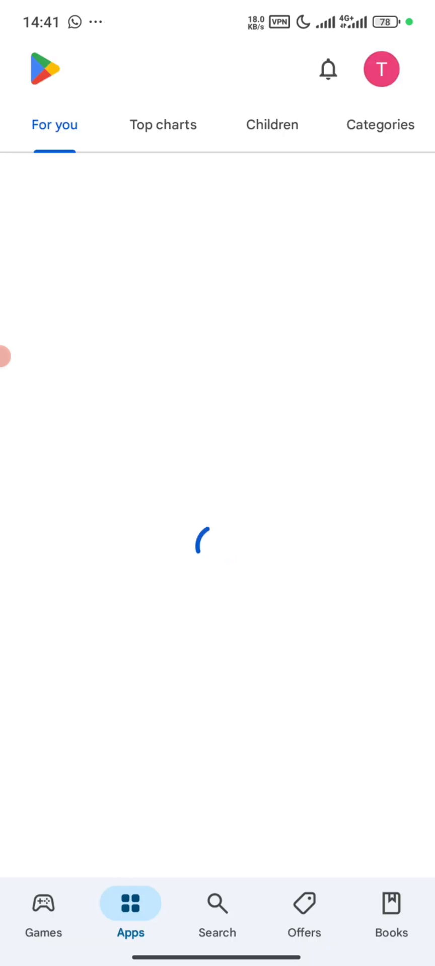
left_click(216, 914)
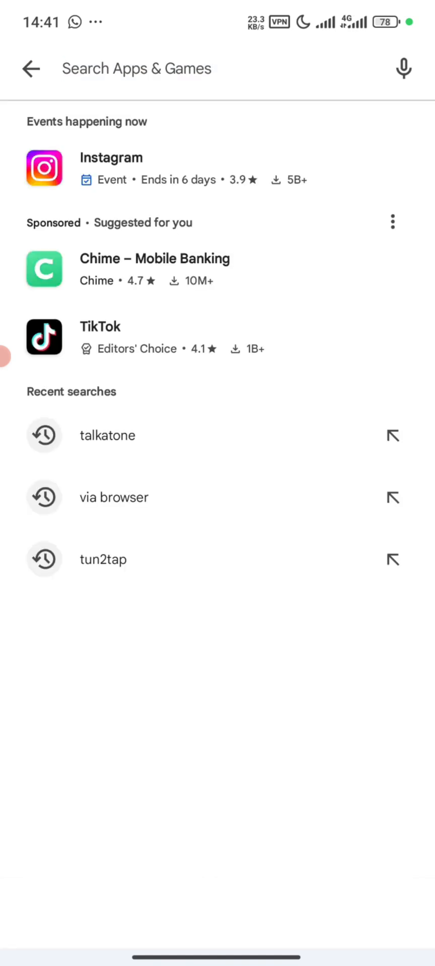
type("textno")
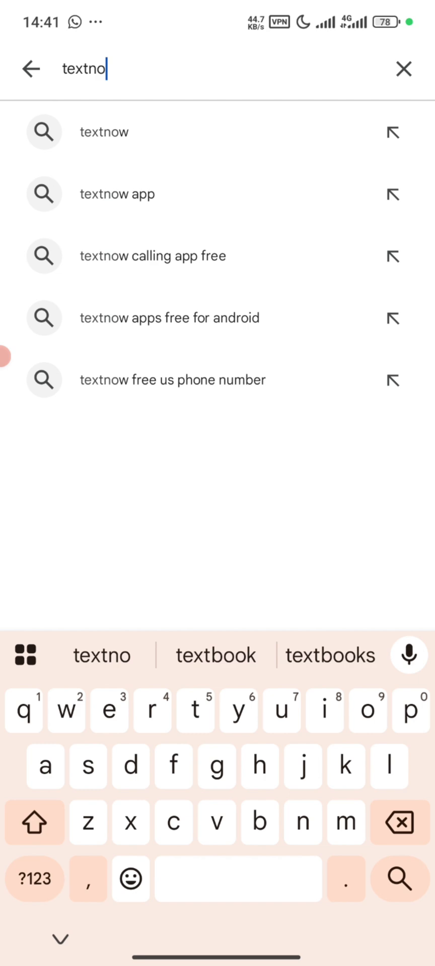
left_click(105, 132)
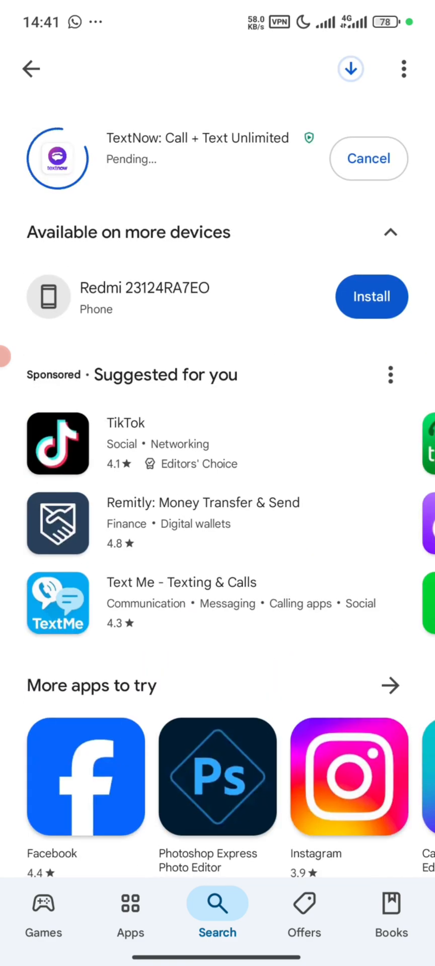
scroll("down", 3)
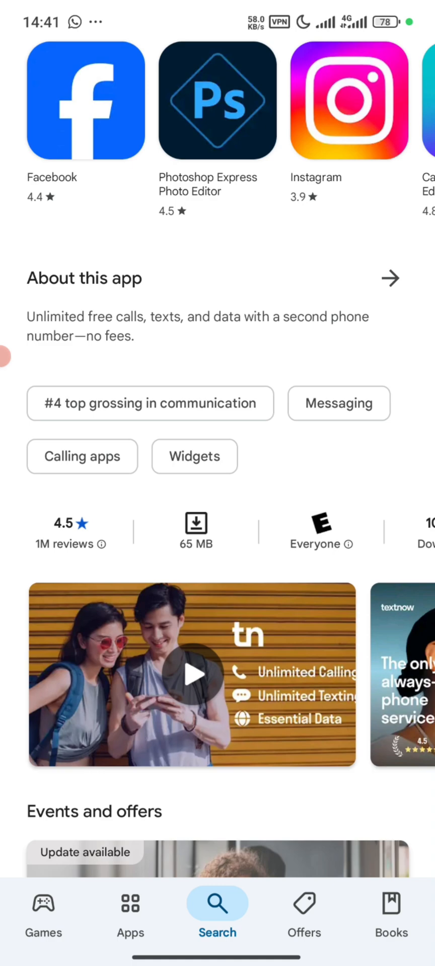
scroll("down", 3)
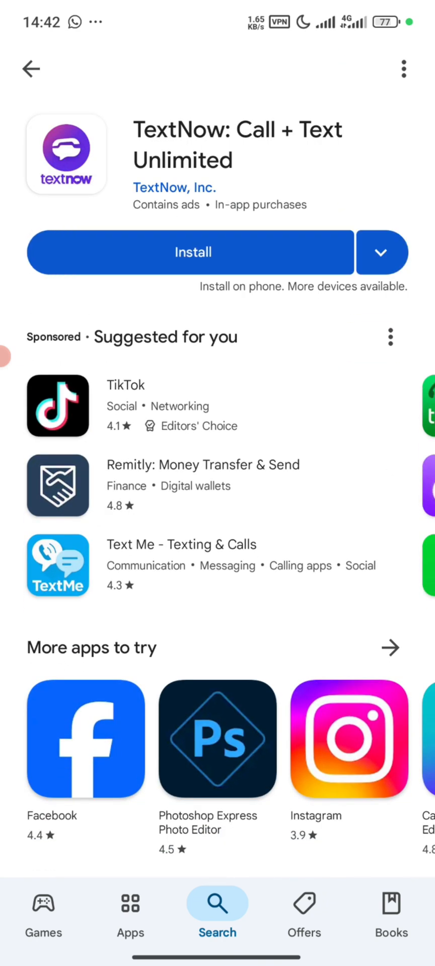
scroll("down", 3)
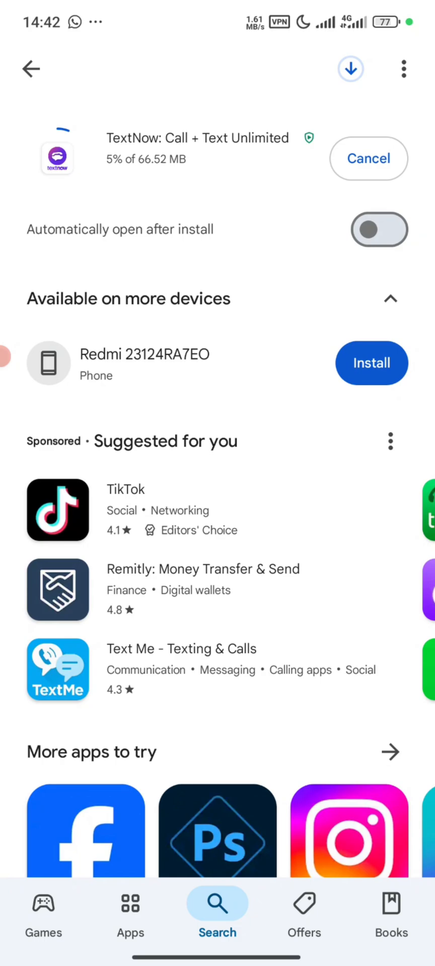
scroll("down", 3)
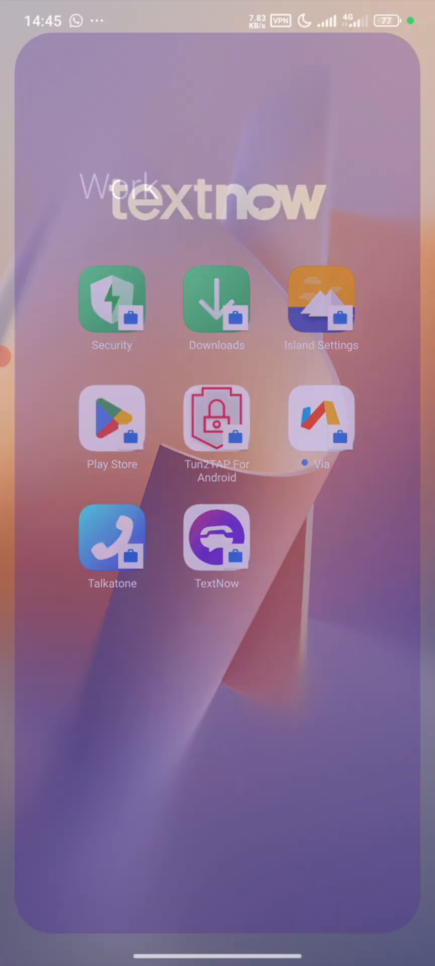
- Launch TextNow and sign up through a chosen account option until the area-code prompt appears
left_click(216, 542)
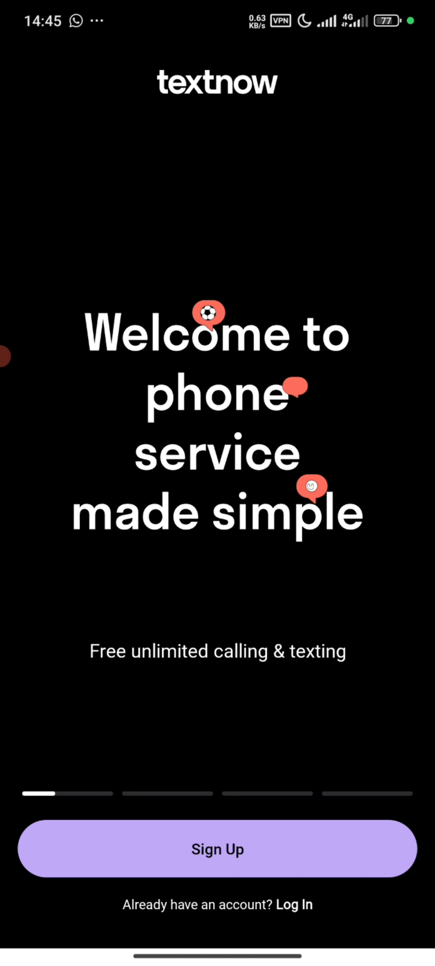
left_click(217, 848)
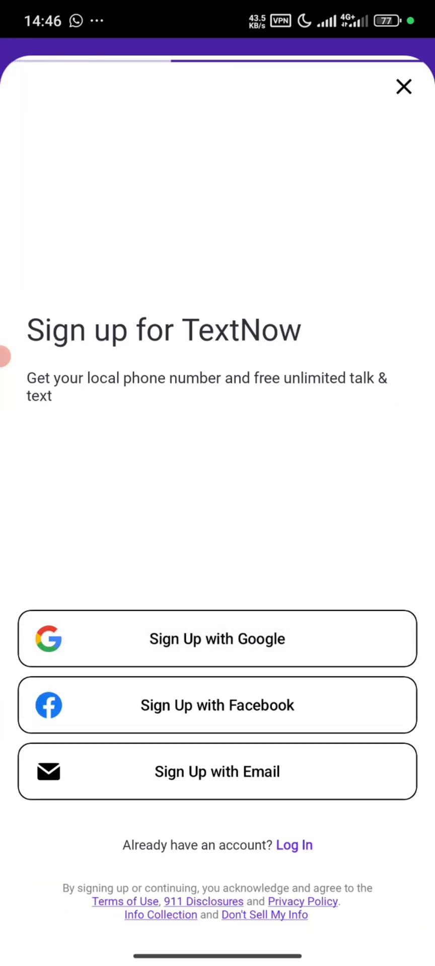
left_click(217, 638)
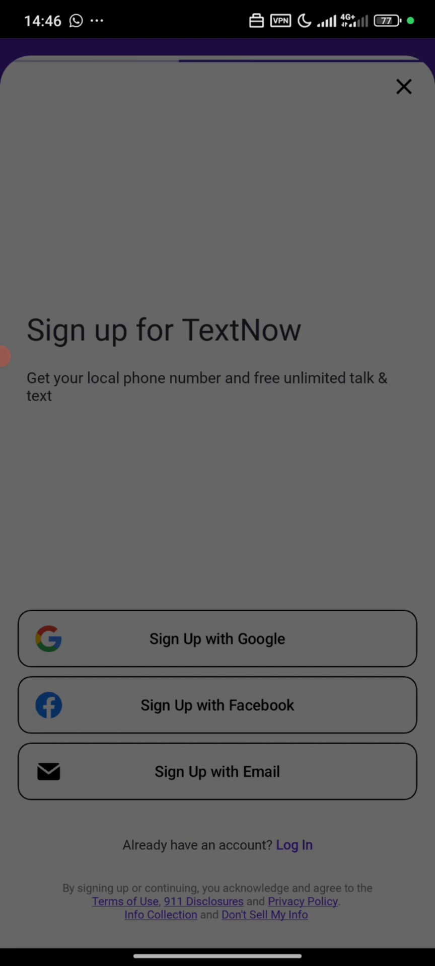
left_click(217, 639)
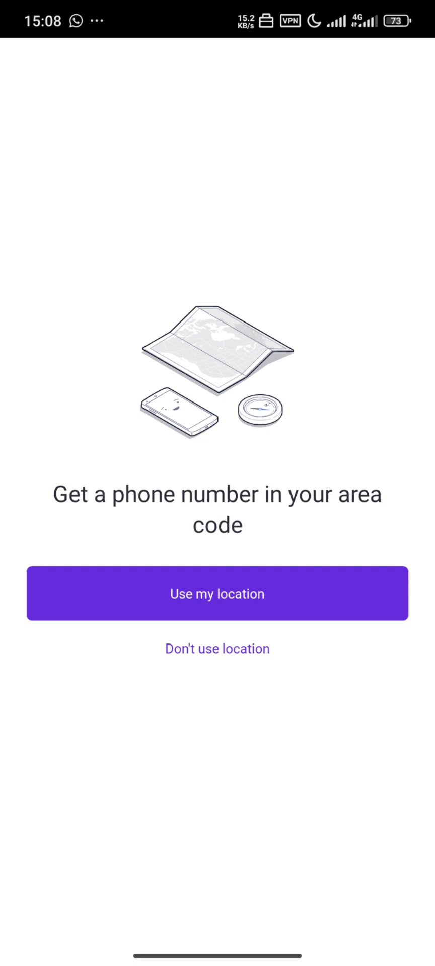
left_click(216, 648)
type("2")
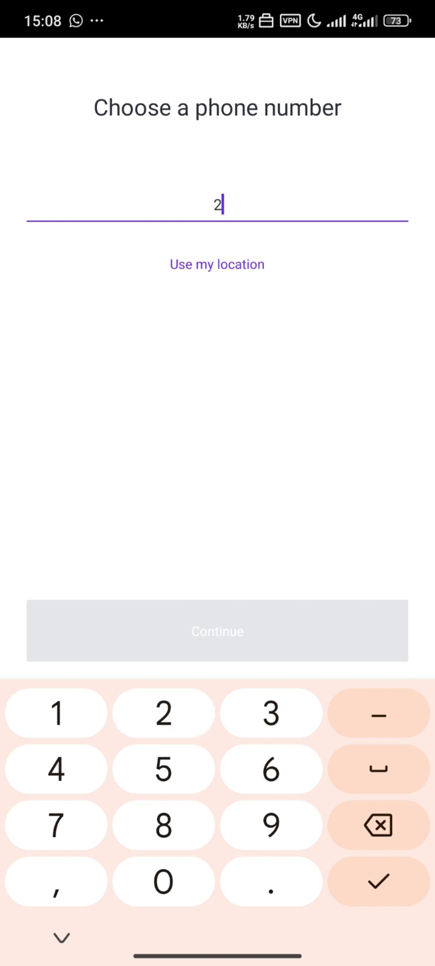
left_click(378, 881)
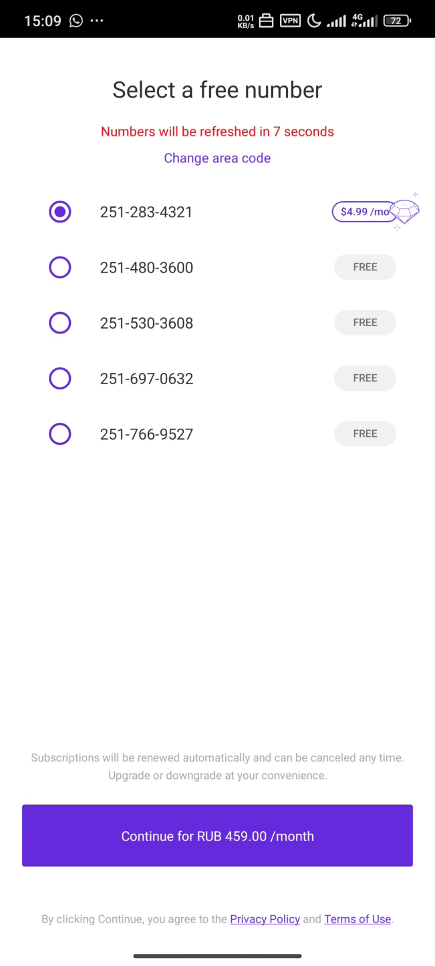
left_click(60, 378)
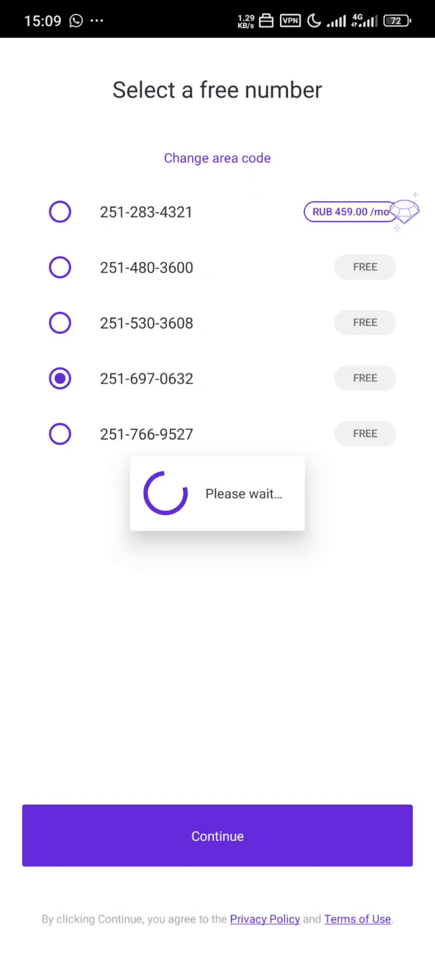
left_click(217, 835)
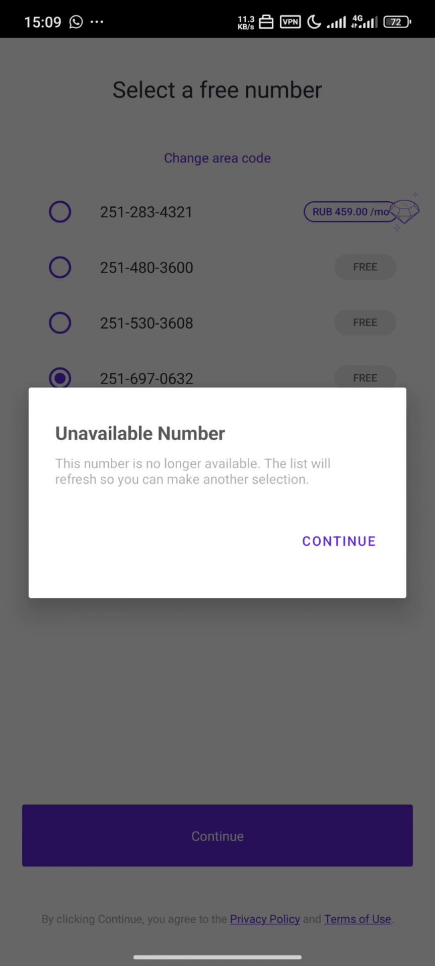
left_click(338, 540)
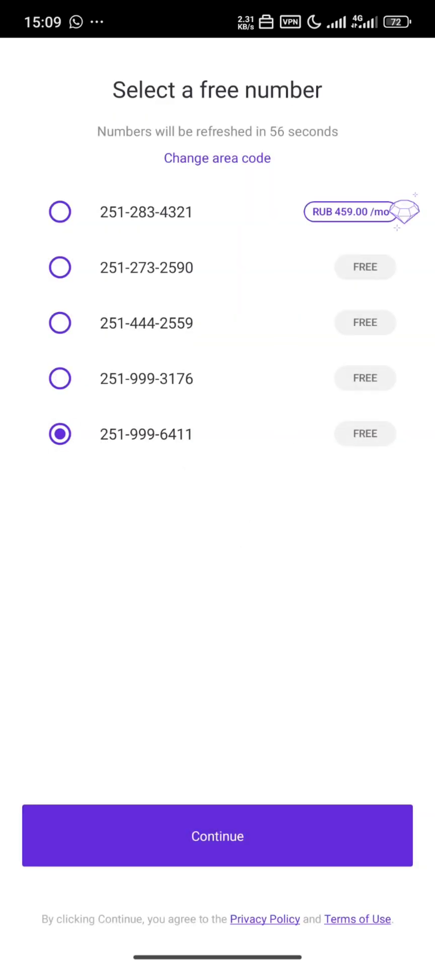
left_click(216, 836)
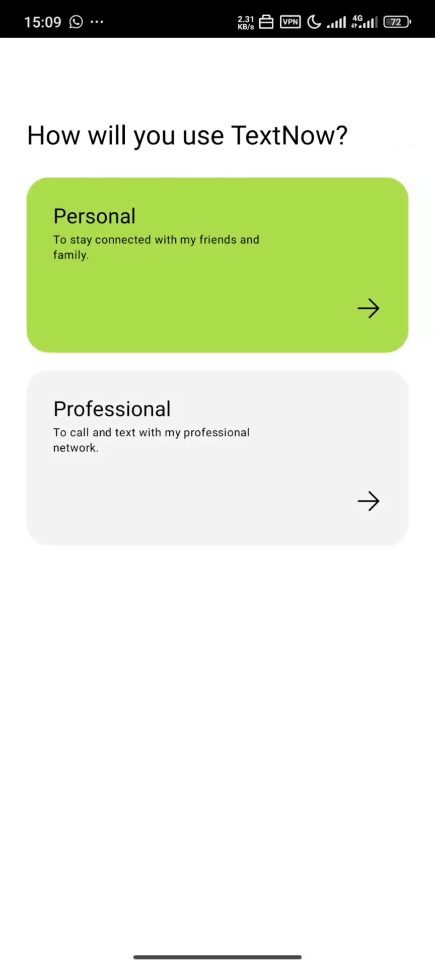
- Choose Personal use, allow audio while using the app and notifications, and reach the inbox
left_click(217, 263)
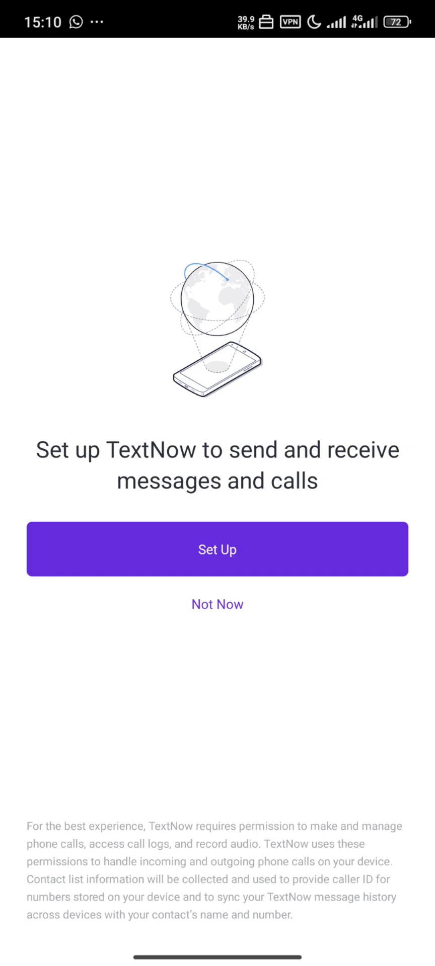
left_click(217, 548)
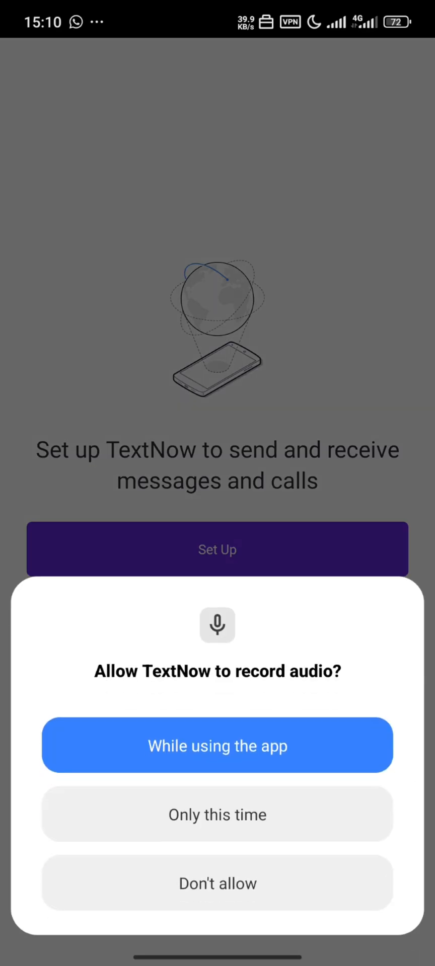
left_click(218, 745)
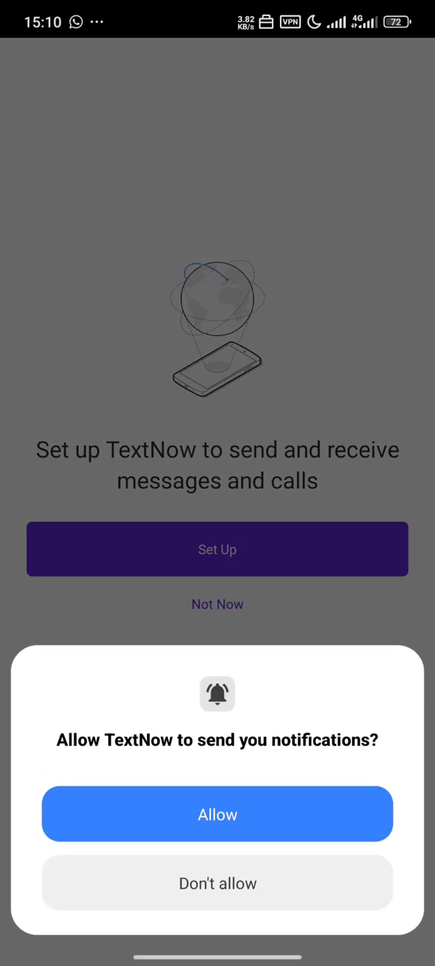
left_click(217, 814)
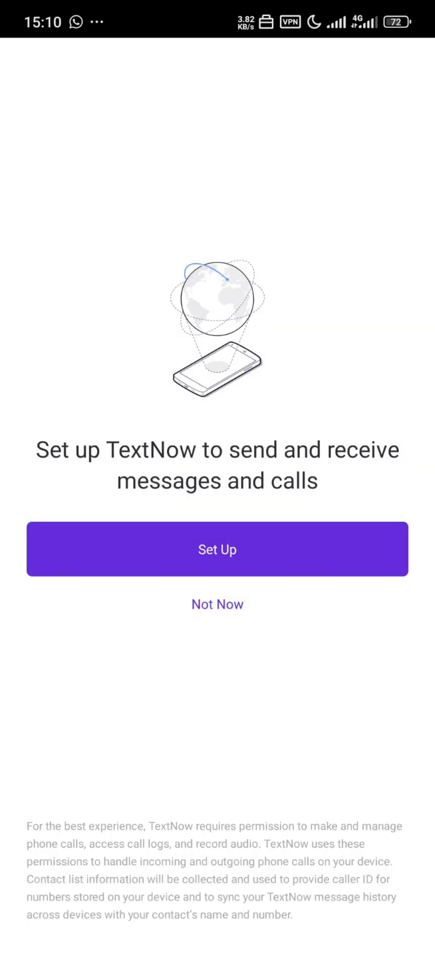
left_click(217, 603)
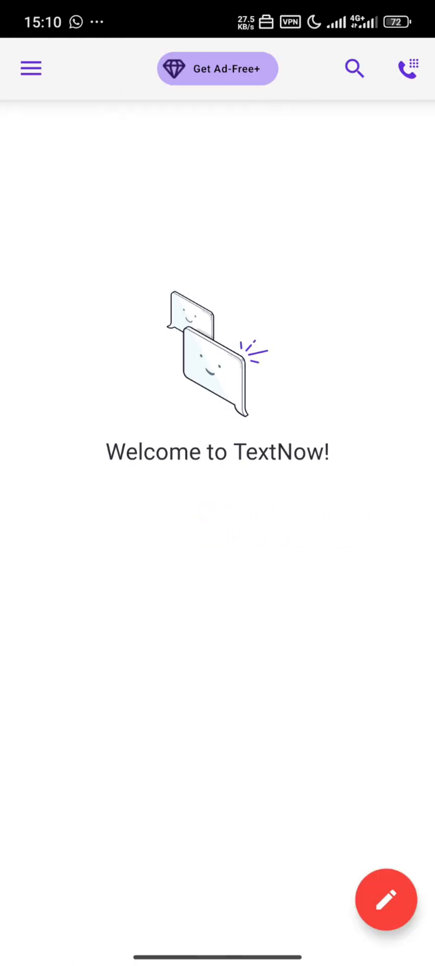
- Open the dialer, dismiss the new-call tip, and open the Canada & USA country list
left_click(405, 68)
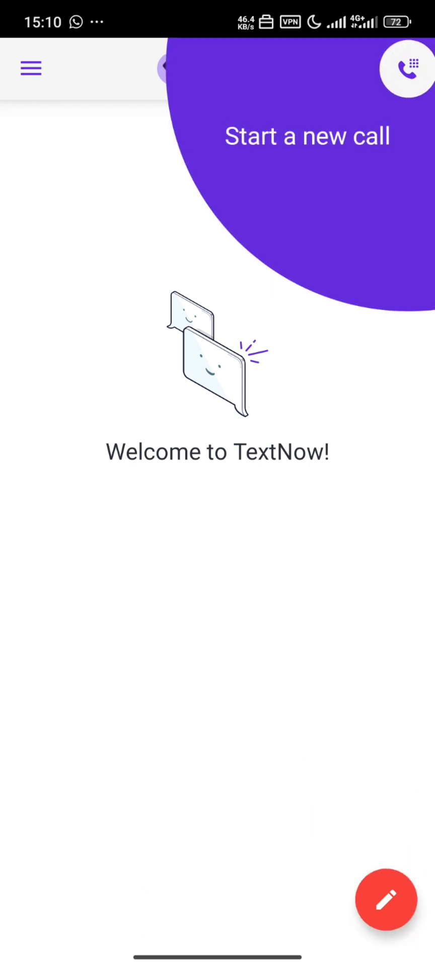
left_click(405, 68)
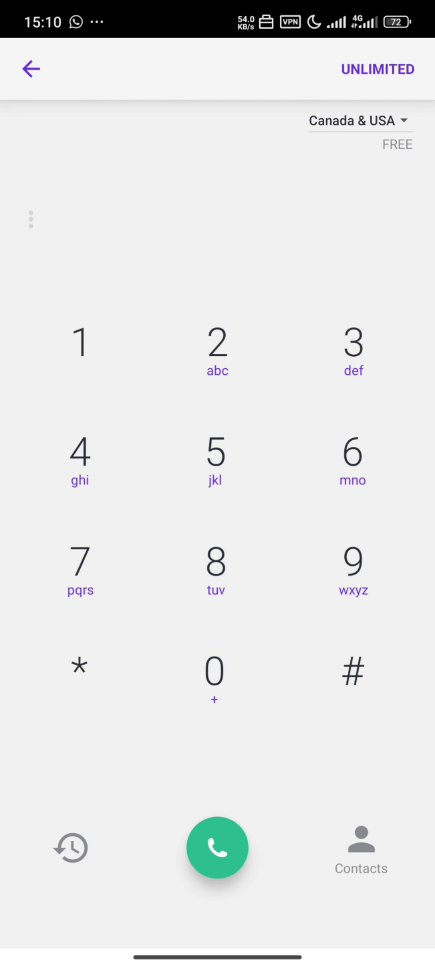
left_click(358, 121)
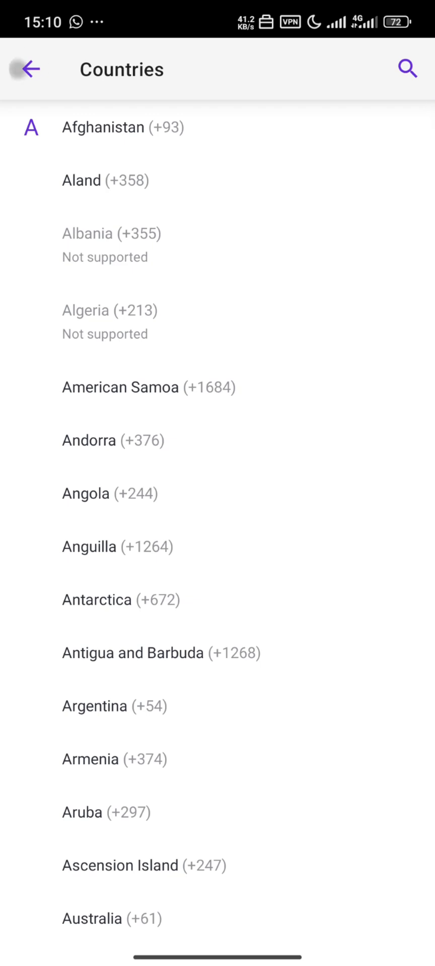